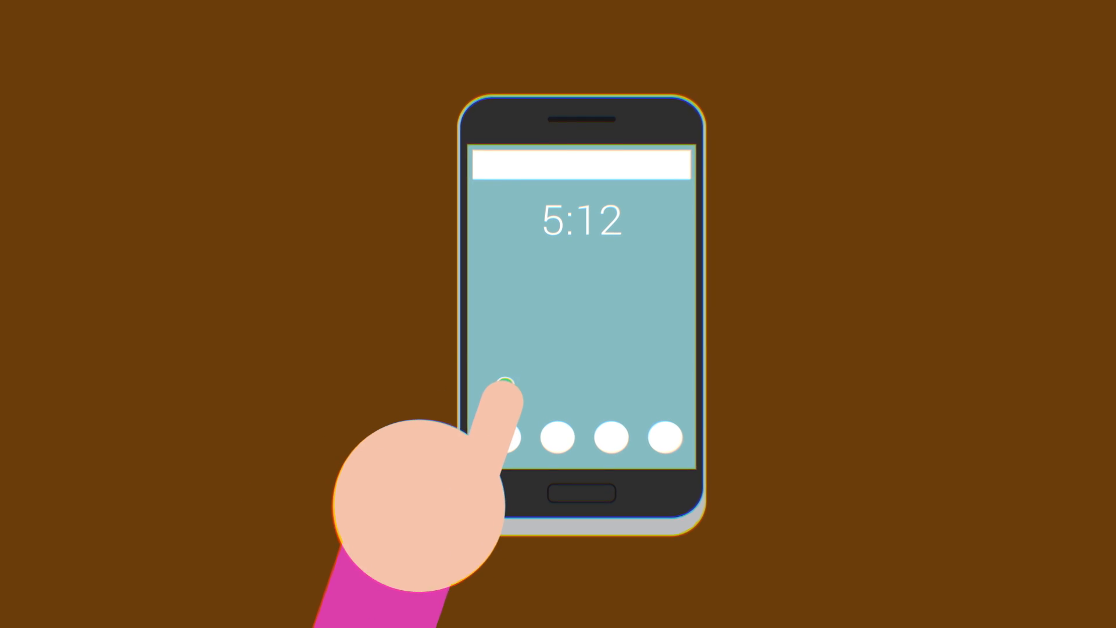
click(507, 379)
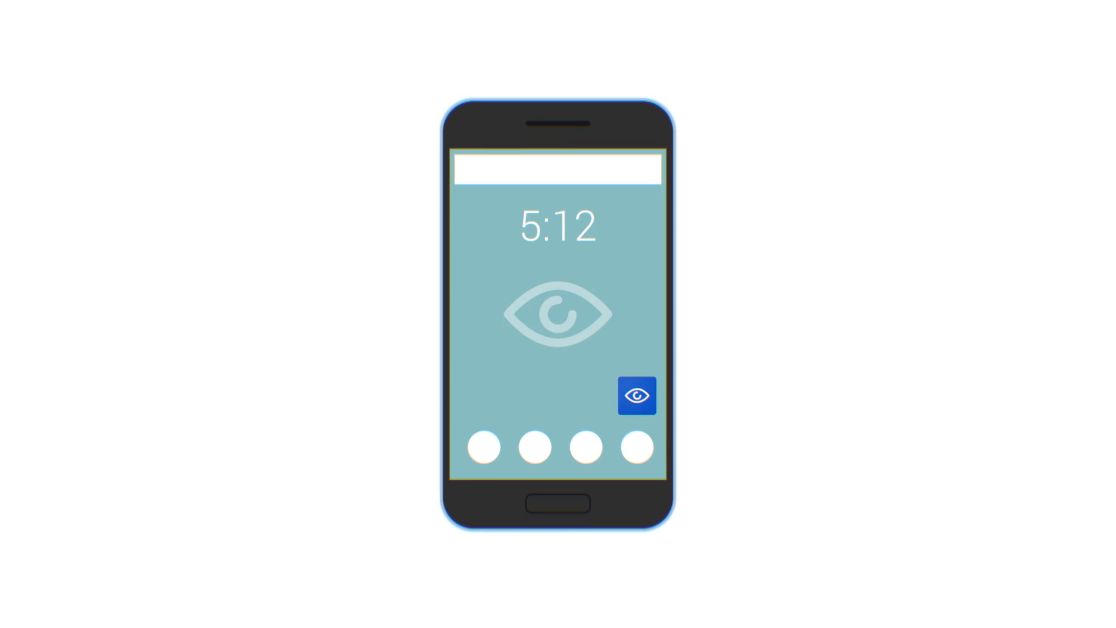
click(636, 395)
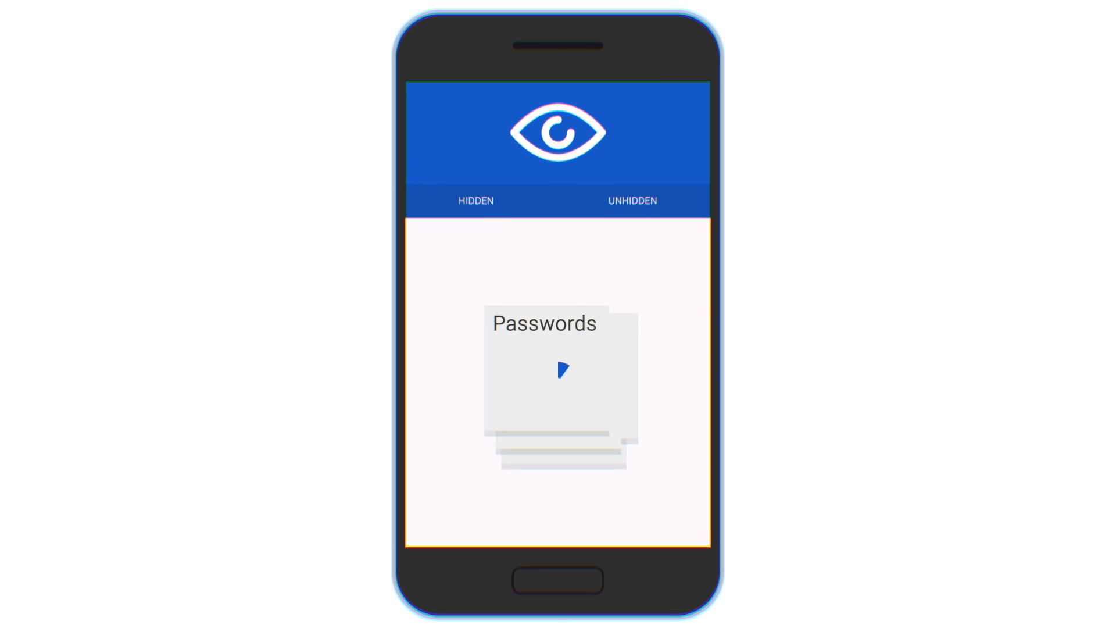